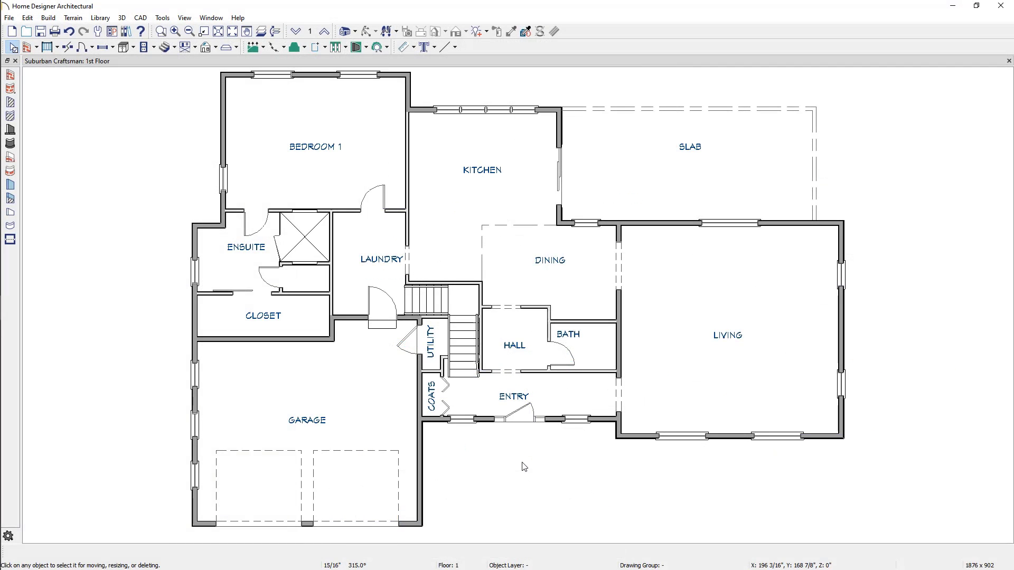
mouse_move(474, 403)
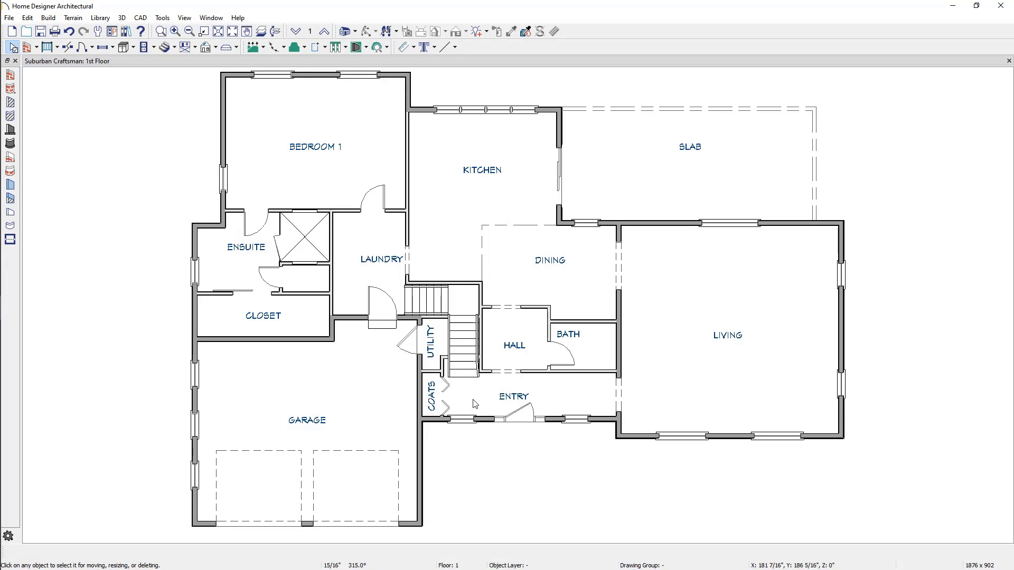
Bring up the Default Settings list of object types over the first-floor plan
click(28, 18)
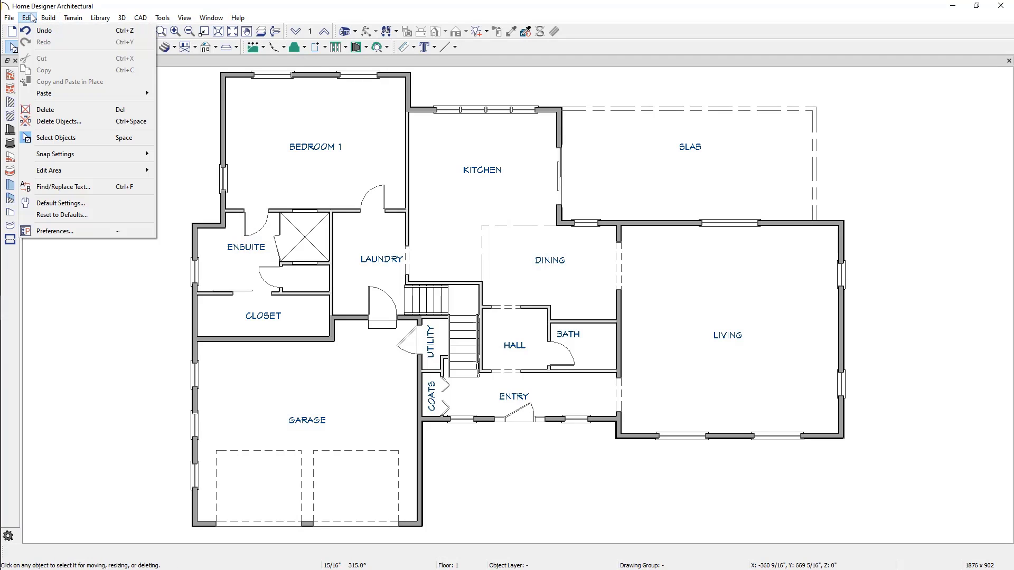
click(61, 203)
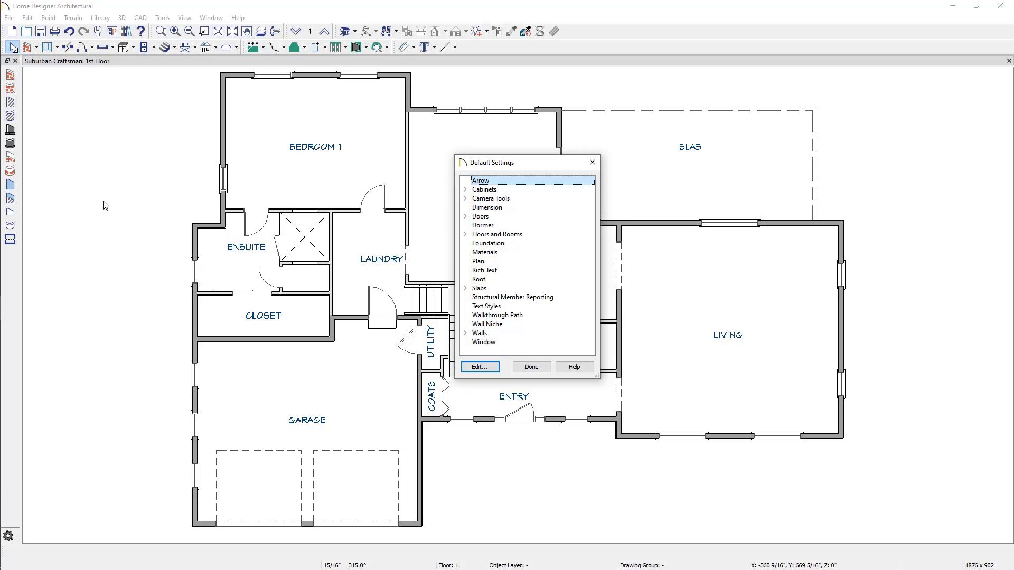
mouse_move(513, 208)
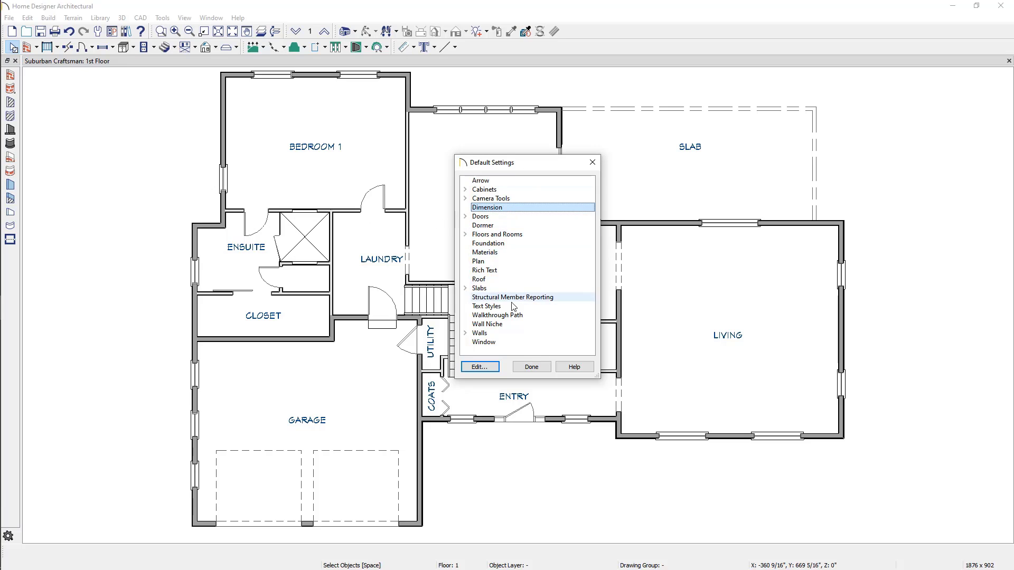
click(479, 366)
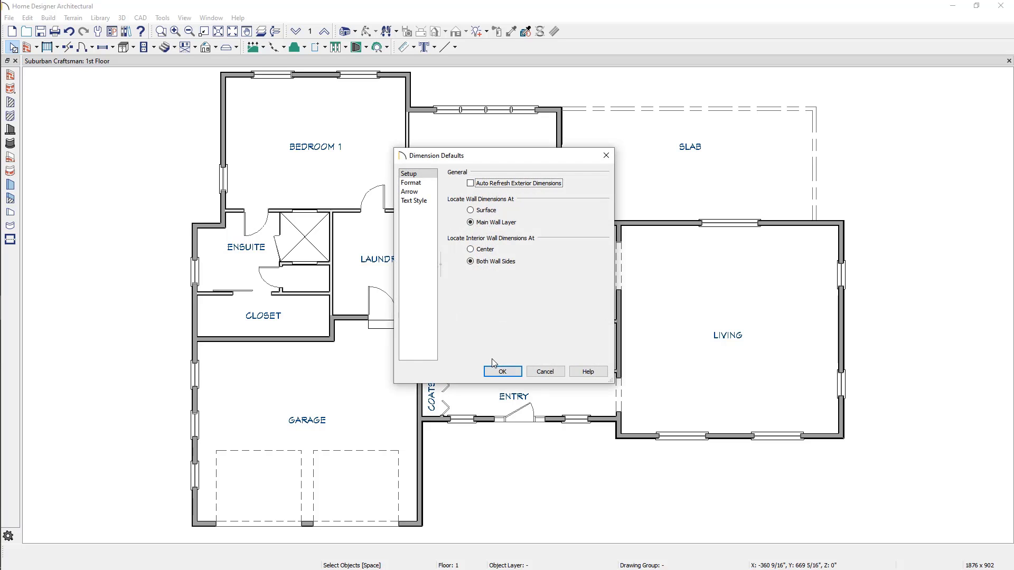
mouse_move(492, 338)
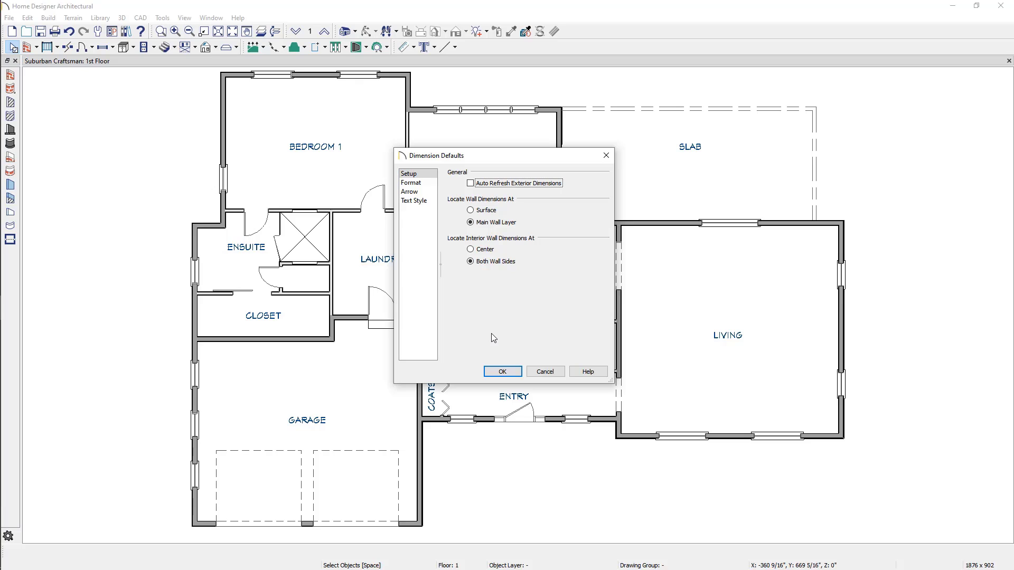
mouse_move(459, 259)
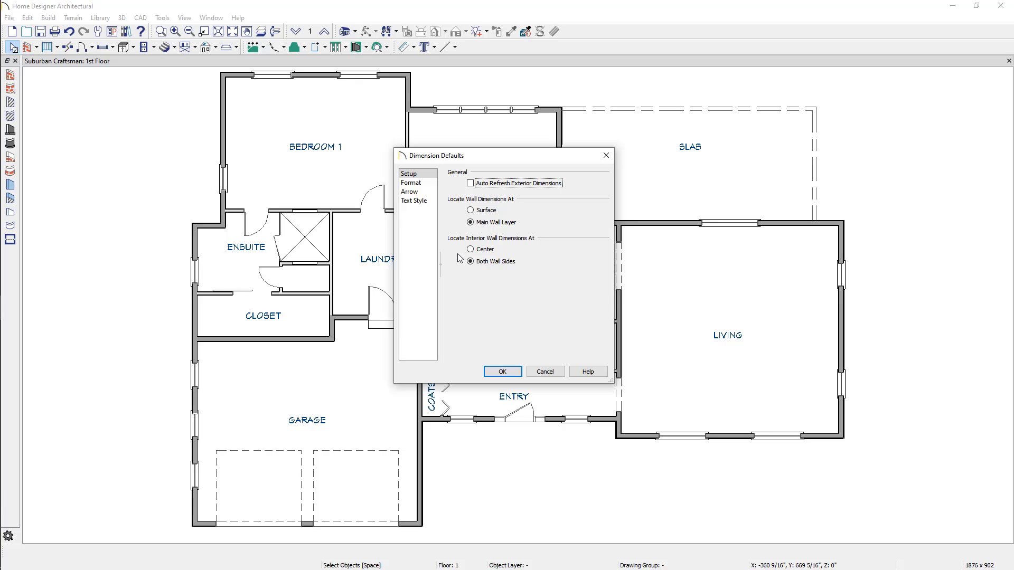
click(411, 183)
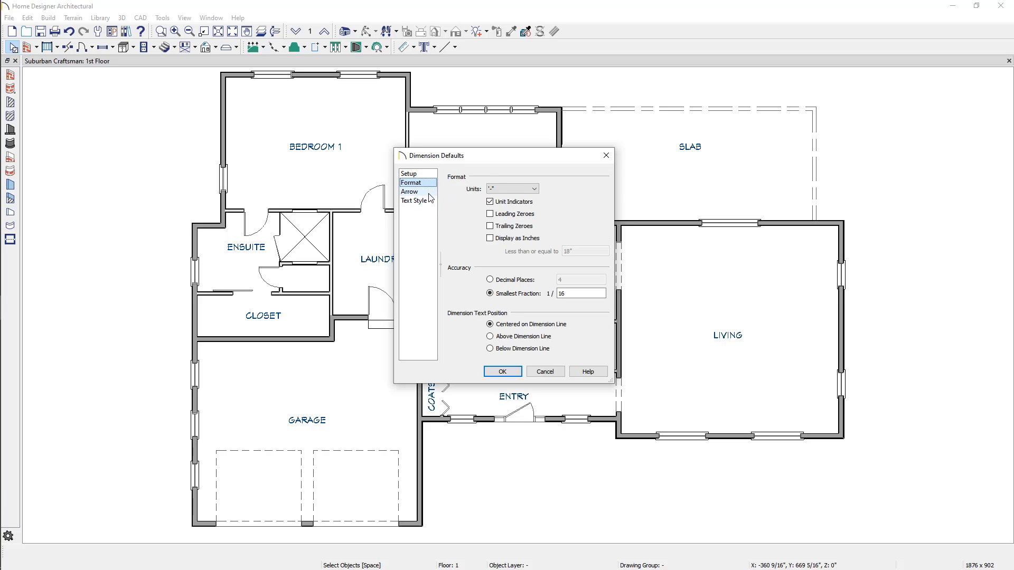
click(414, 200)
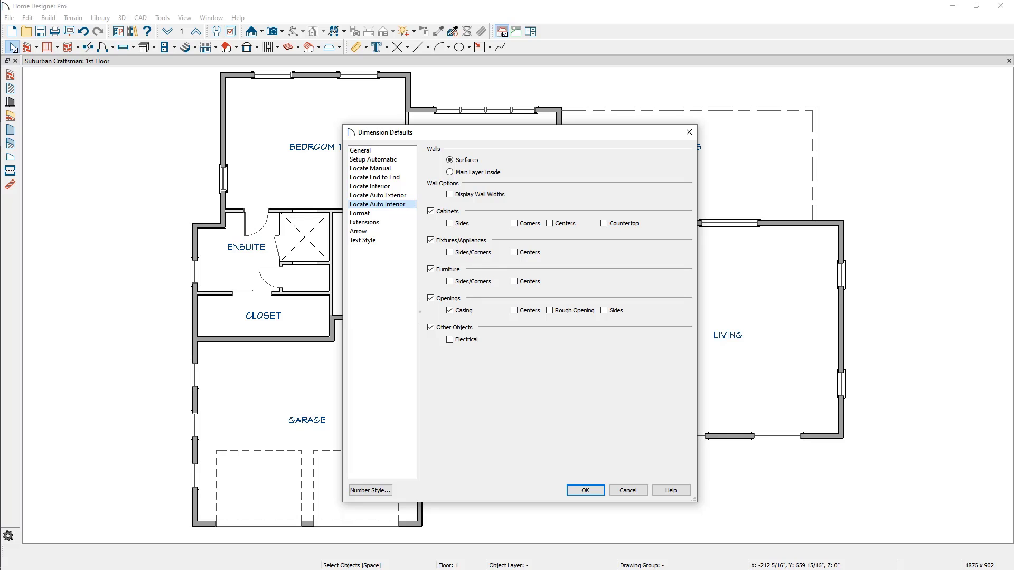
click(362, 240)
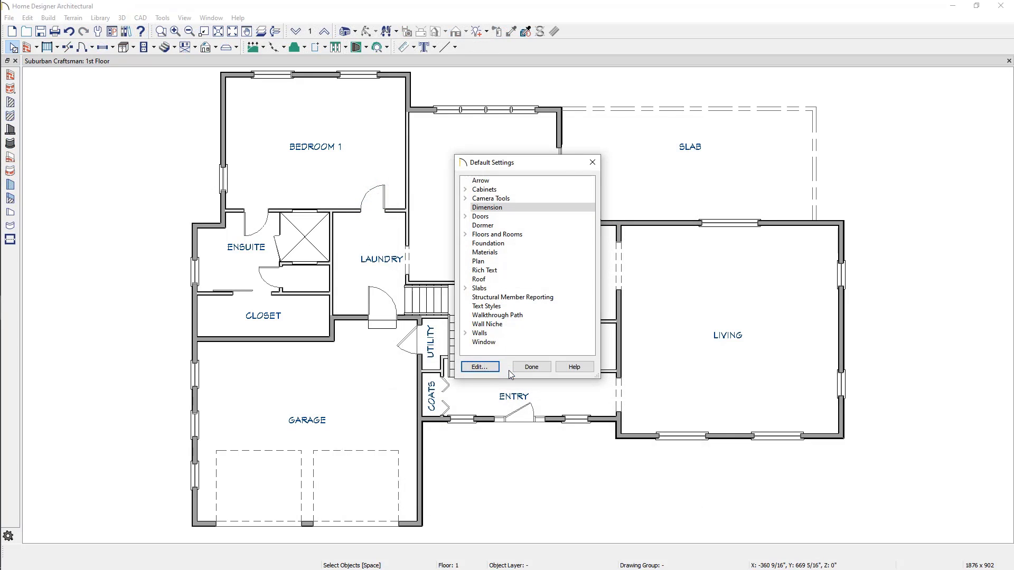
Close the Default Settings list to return to the full first-floor plan
click(530, 366)
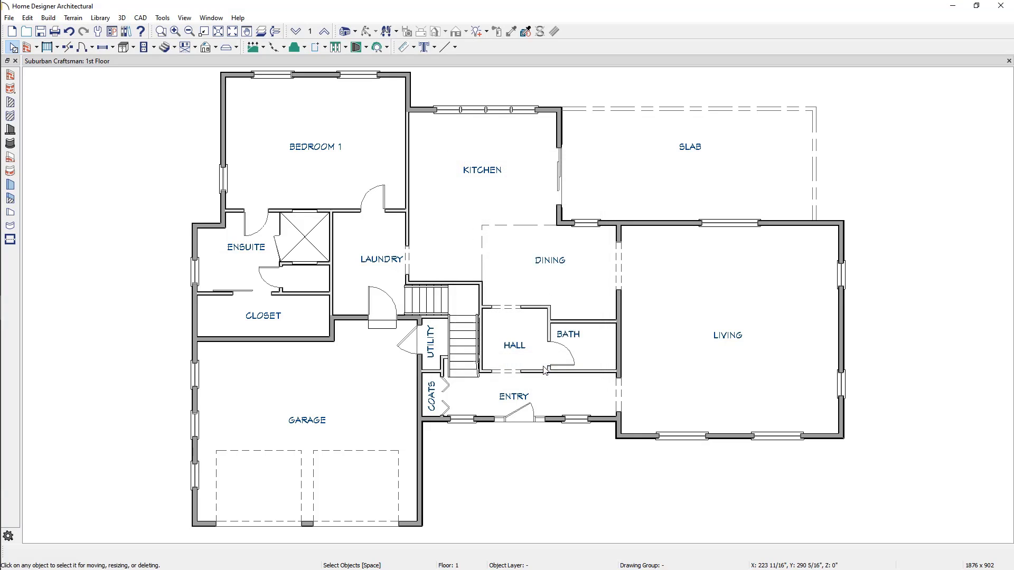
mouse_move(532, 446)
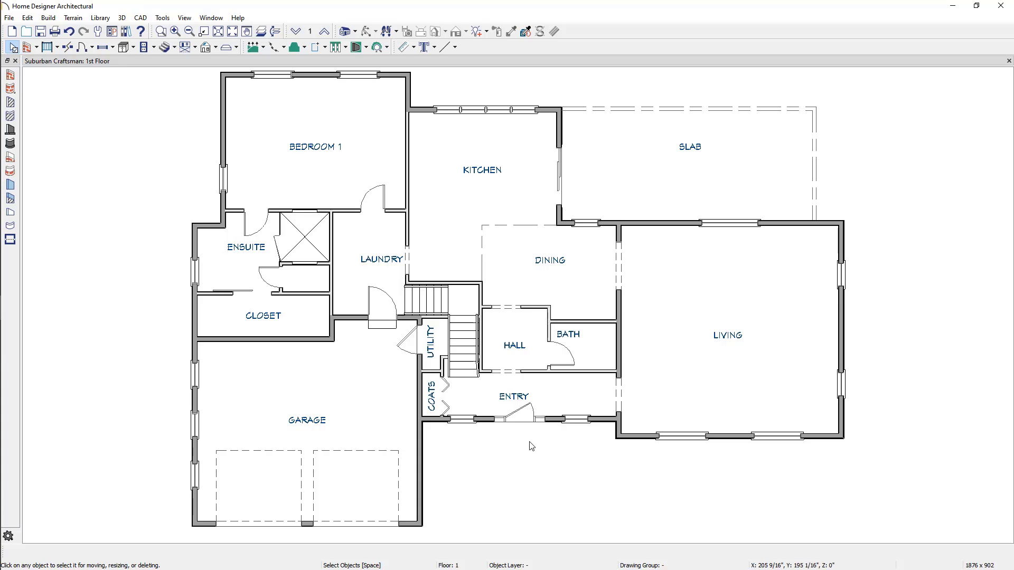
mouse_move(755, 386)
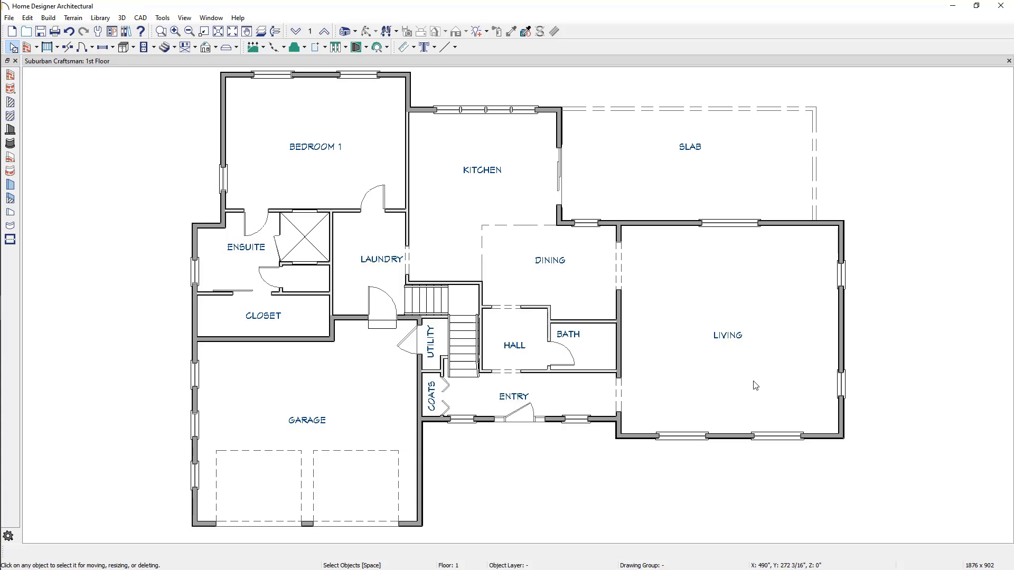
Generate the Living room's interior dimensions: 23' wide, 22' and 20'8" deep
click(727, 323)
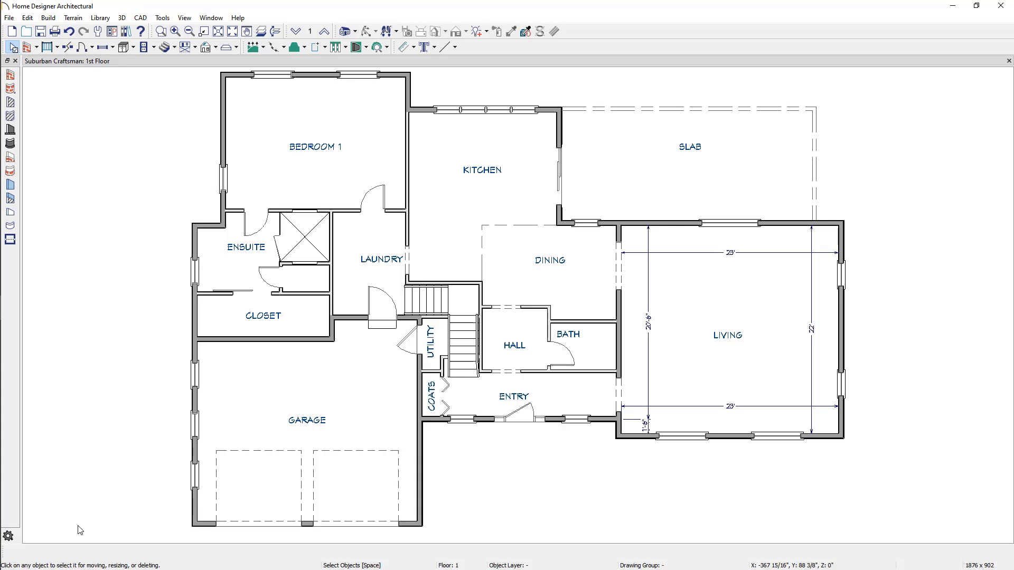
mouse_move(460, 408)
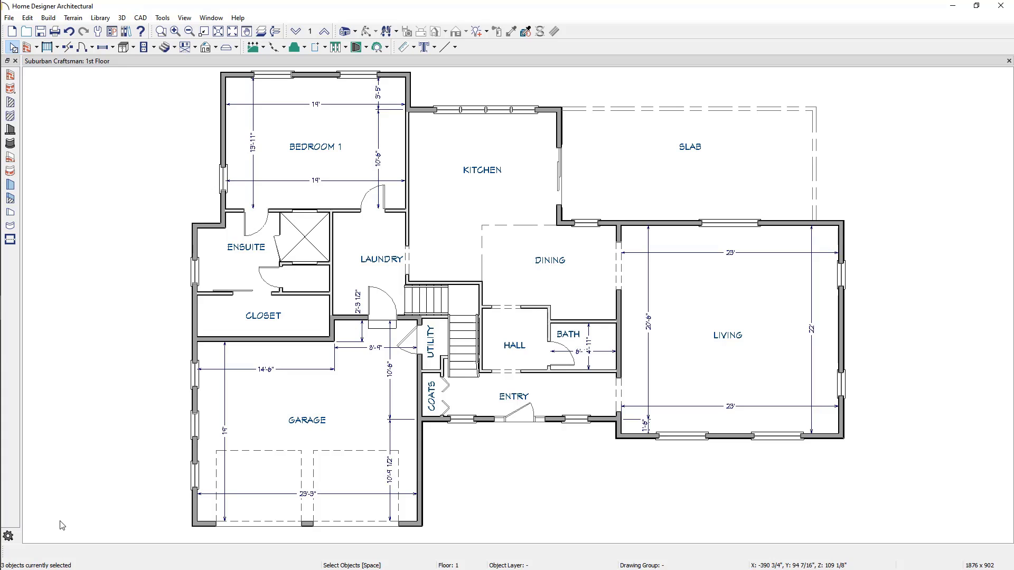
mouse_move(749, 267)
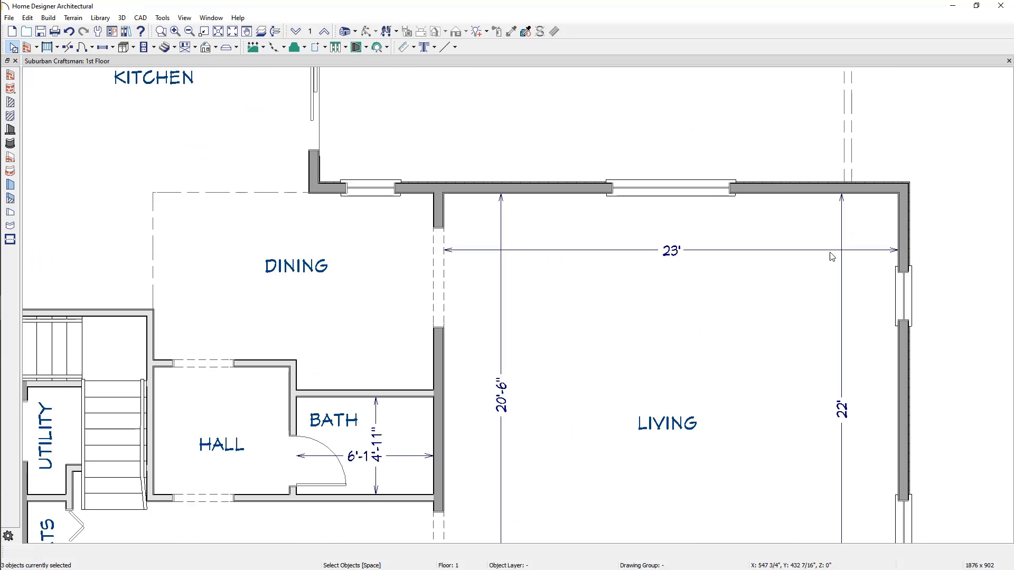
Zoom in on the Living room's 23' dimension
scroll(down, 3)
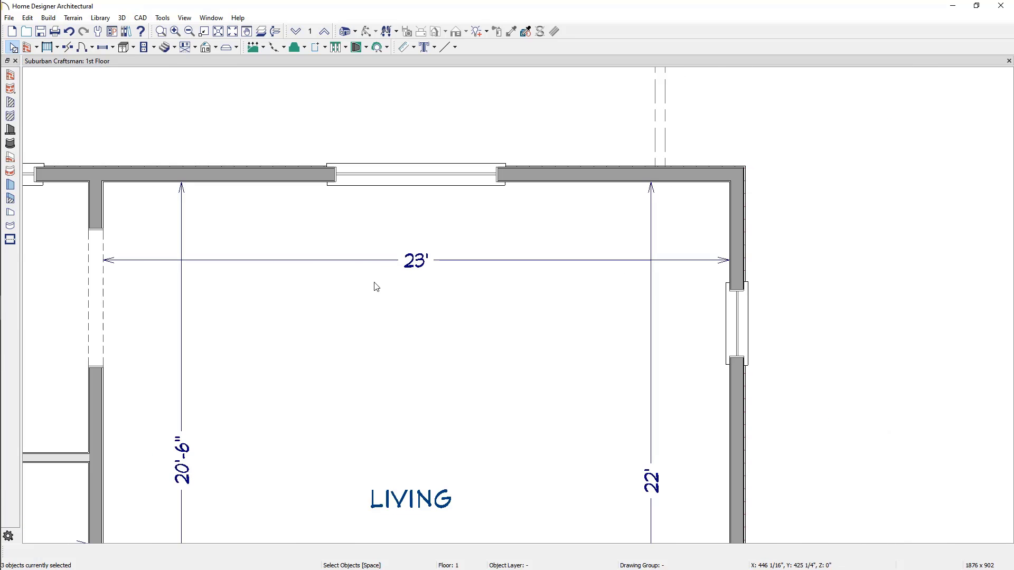
mouse_move(371, 287)
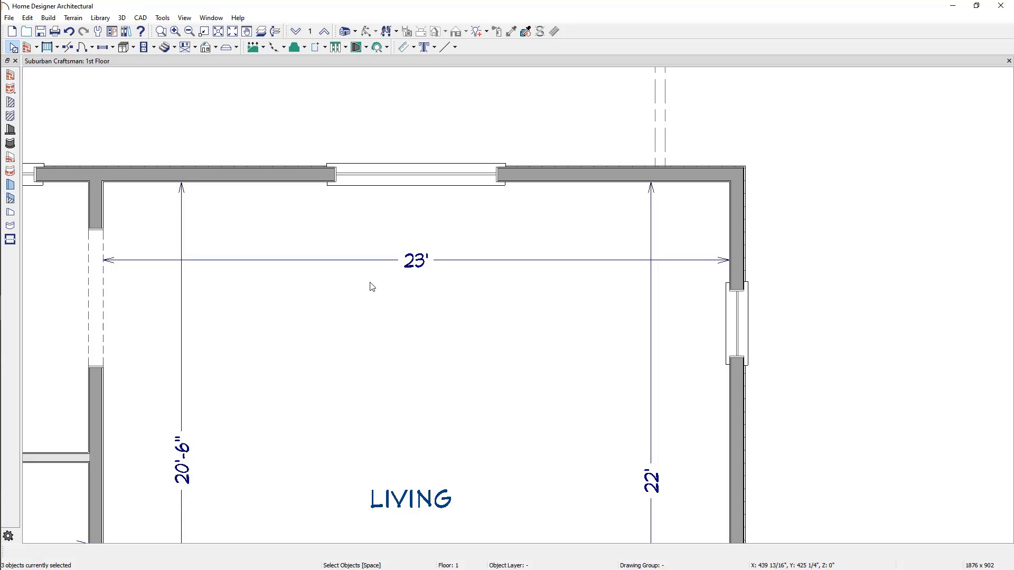
mouse_move(419, 177)
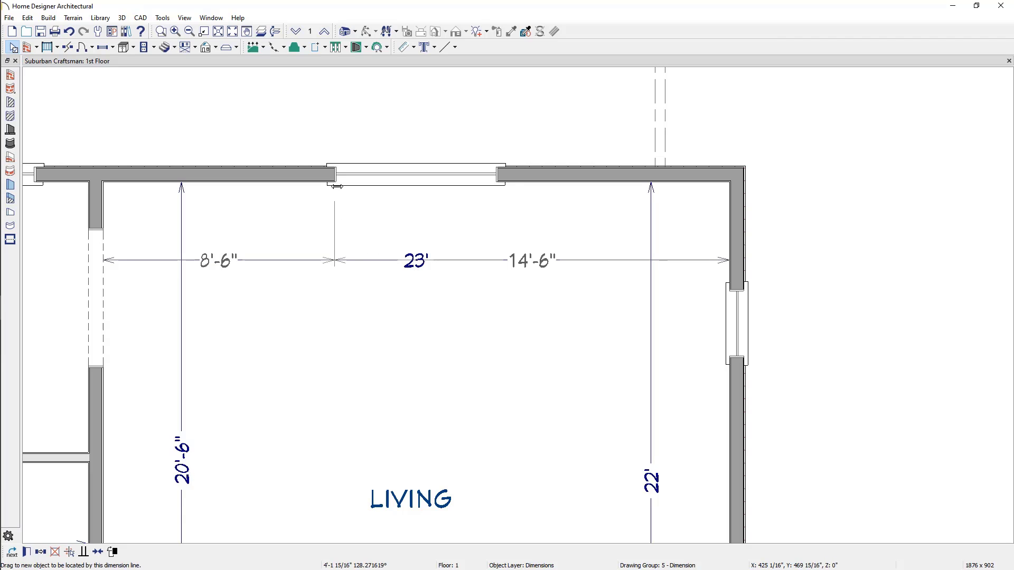
Set the extension point on the Living room width dimension, then delete that dimension
click(334, 261)
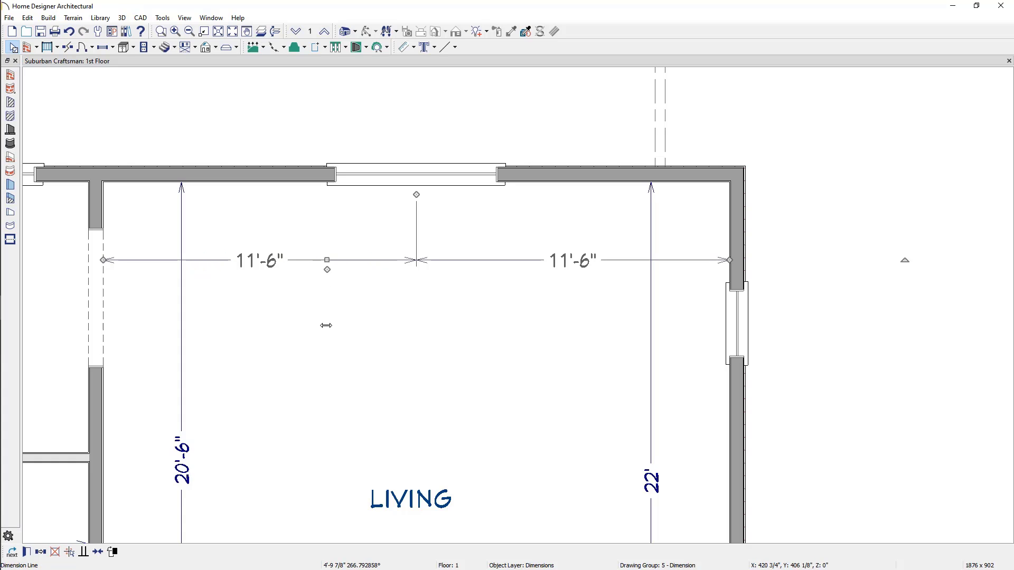
mouse_move(327, 330)
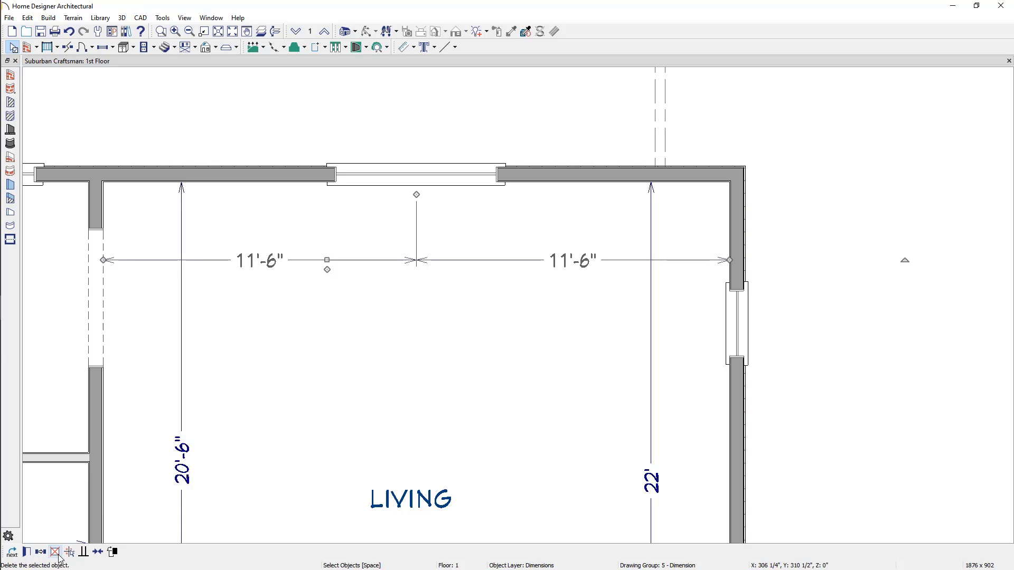
click(55, 551)
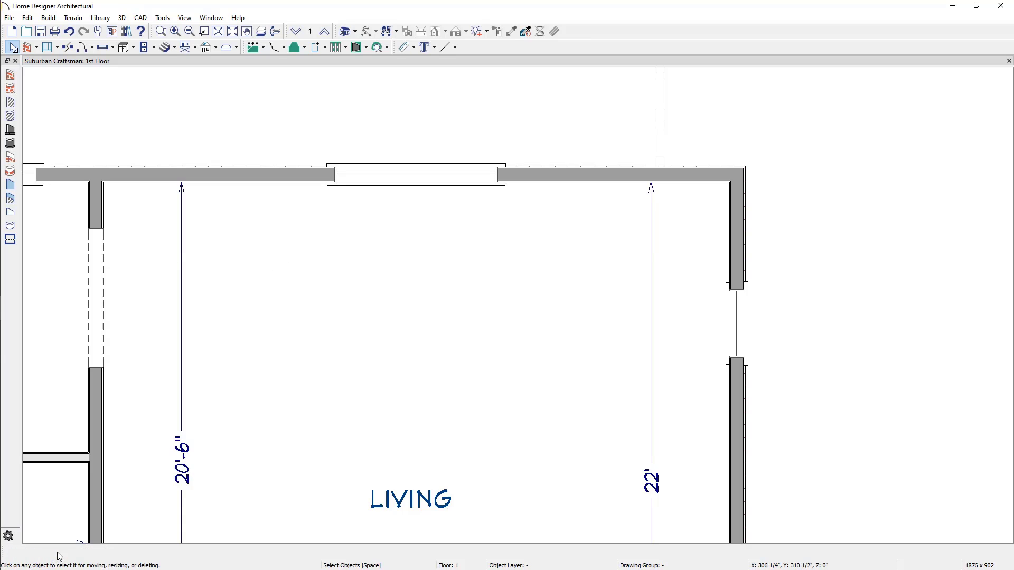